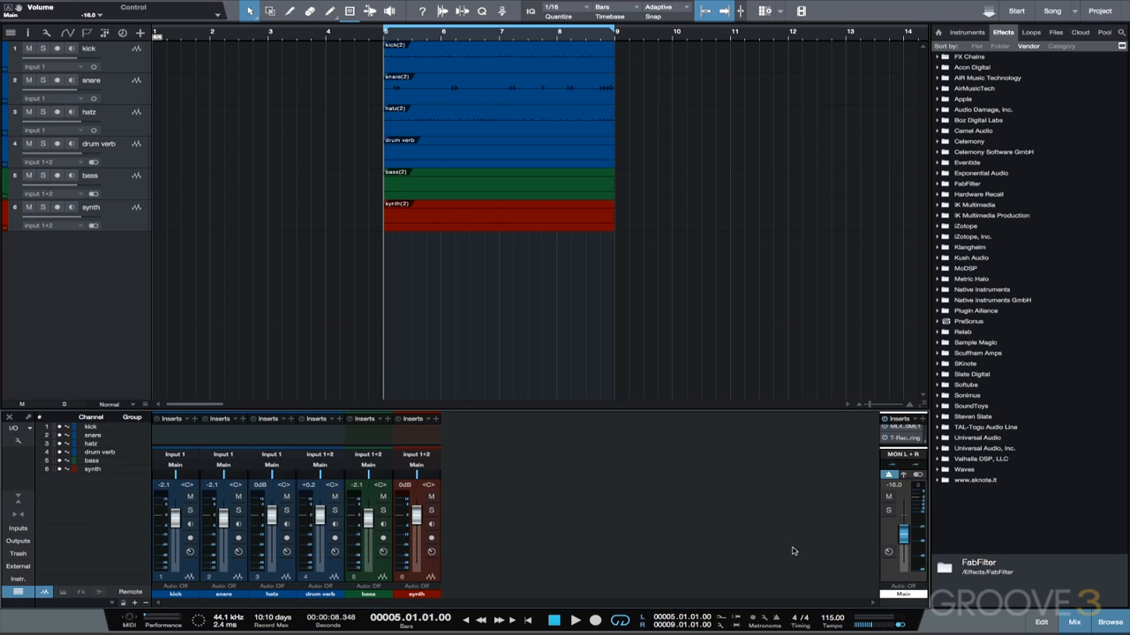
Step: Duplicate the synth track, name the copy 'synth rev', and reverse its audio event
left_click(564, 621)
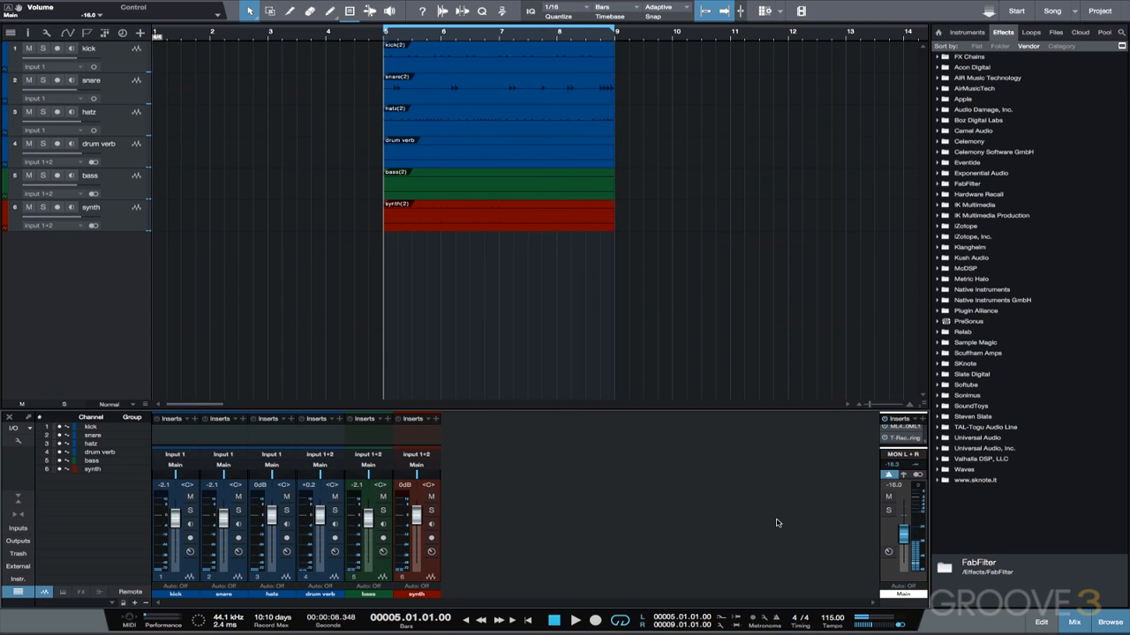
mouse_move(794, 551)
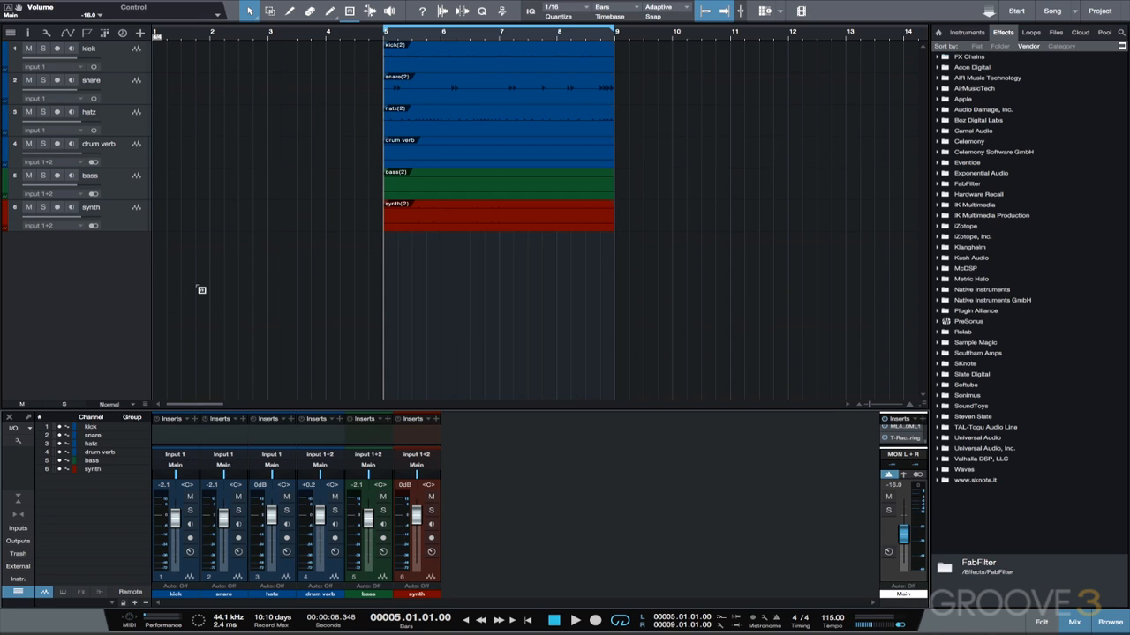
right_click(88, 209)
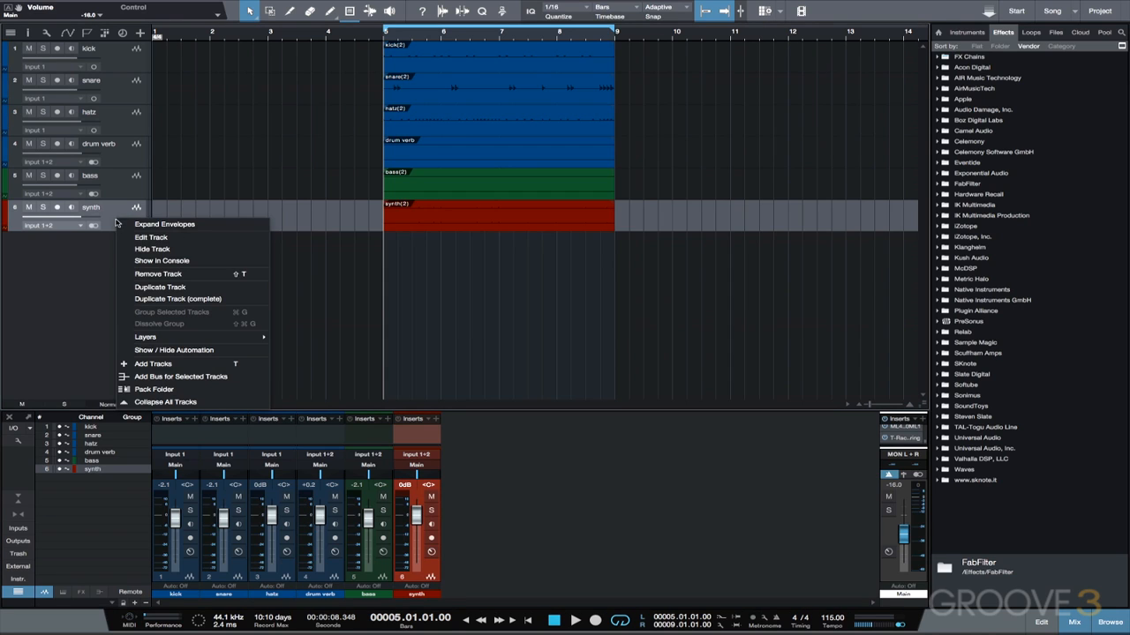
left_click(166, 286)
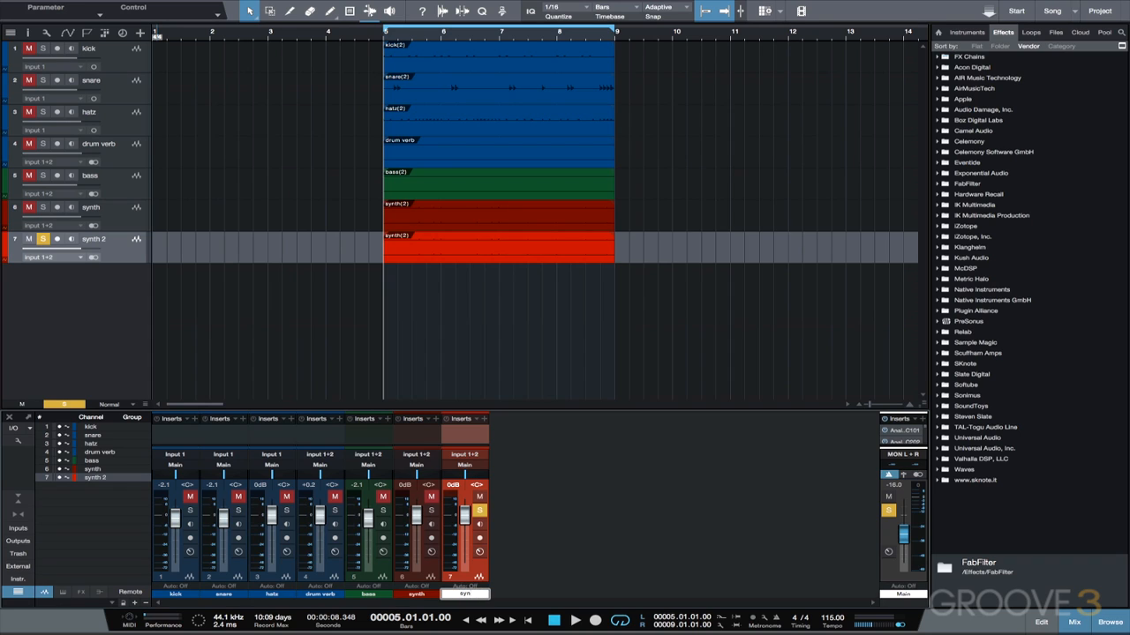
type("synth rev")
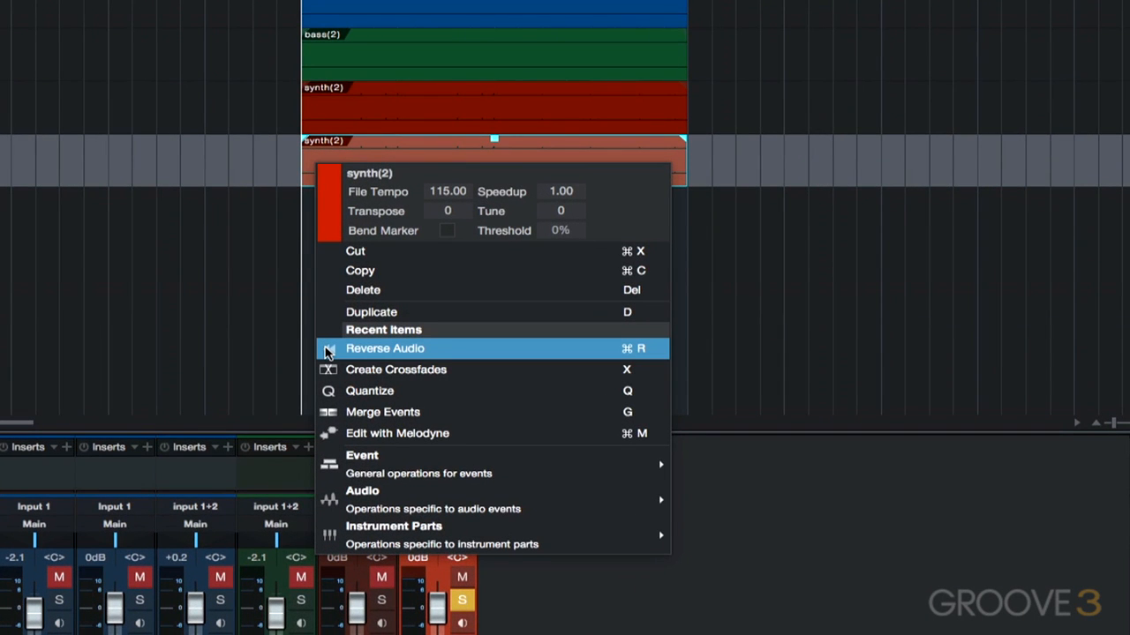
left_click(385, 350)
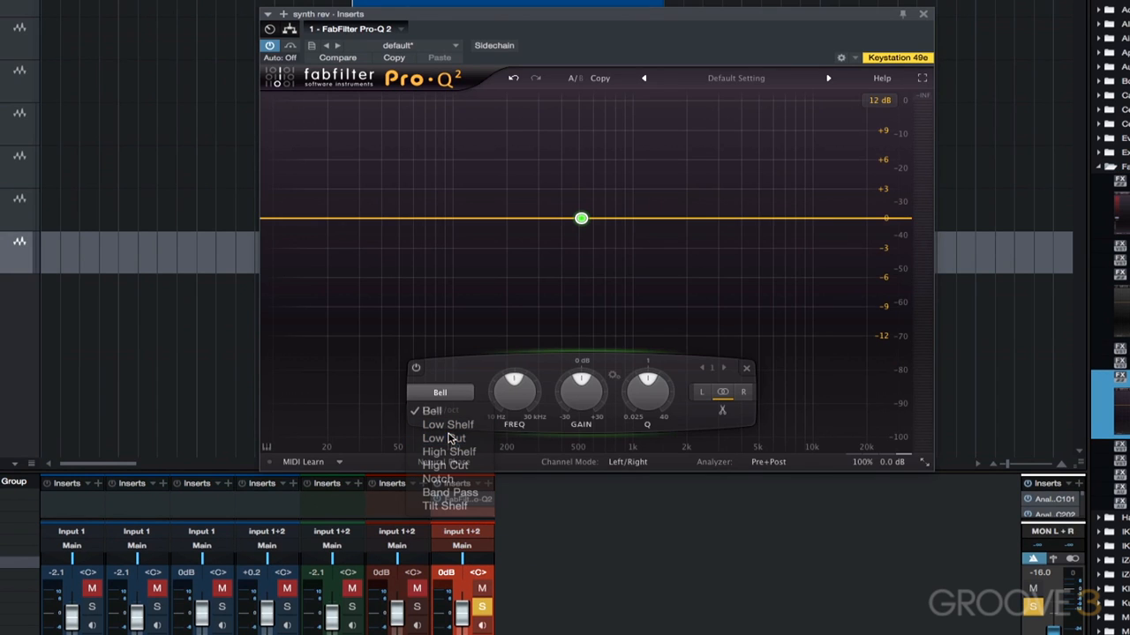
Step: Make one Pro-Q 2 band a Low Cut and another a High Cut, keeping only the midrange
left_click(441, 437)
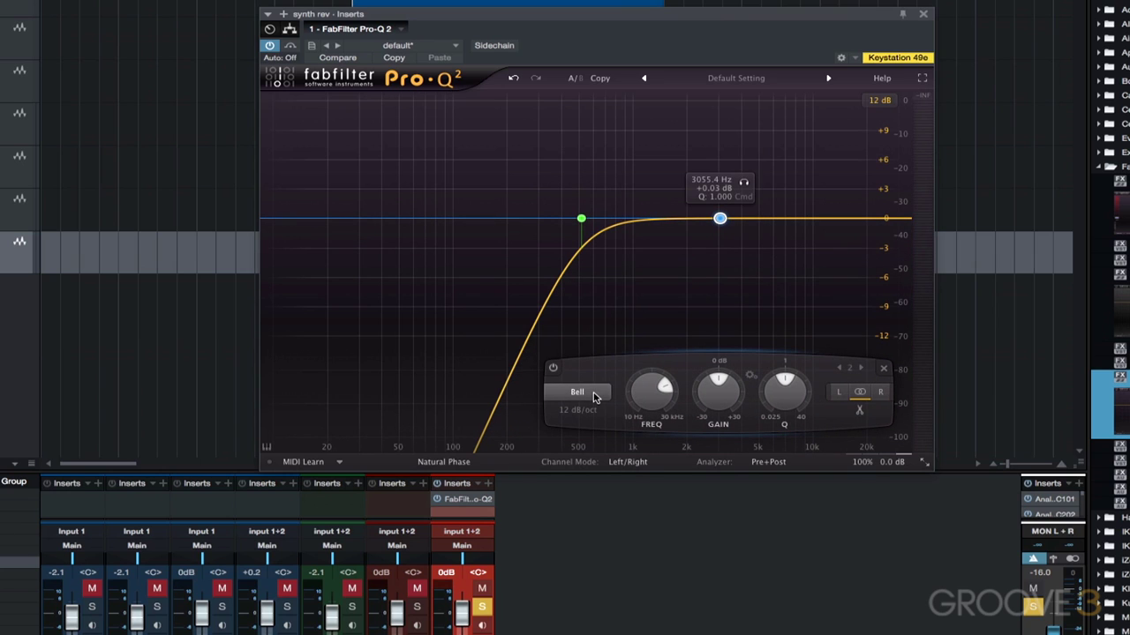
left_click(575, 392)
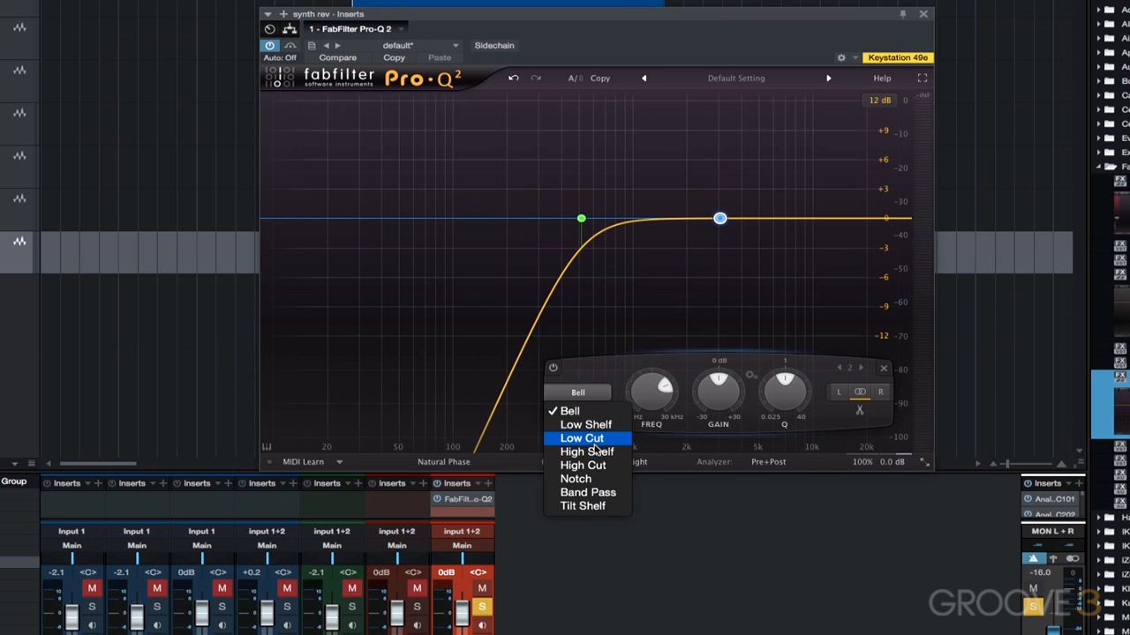
left_click(582, 466)
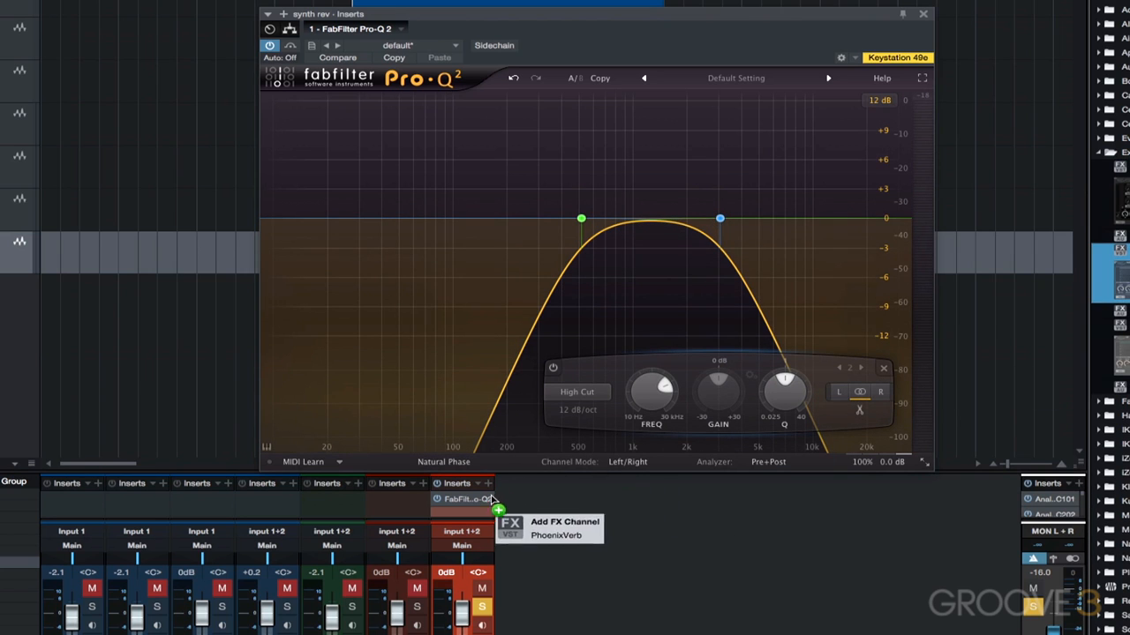
Step: Insert PhoenixVerb after the Pro-Q 2 on synth rev and load a reverb preset
left_click(558, 533)
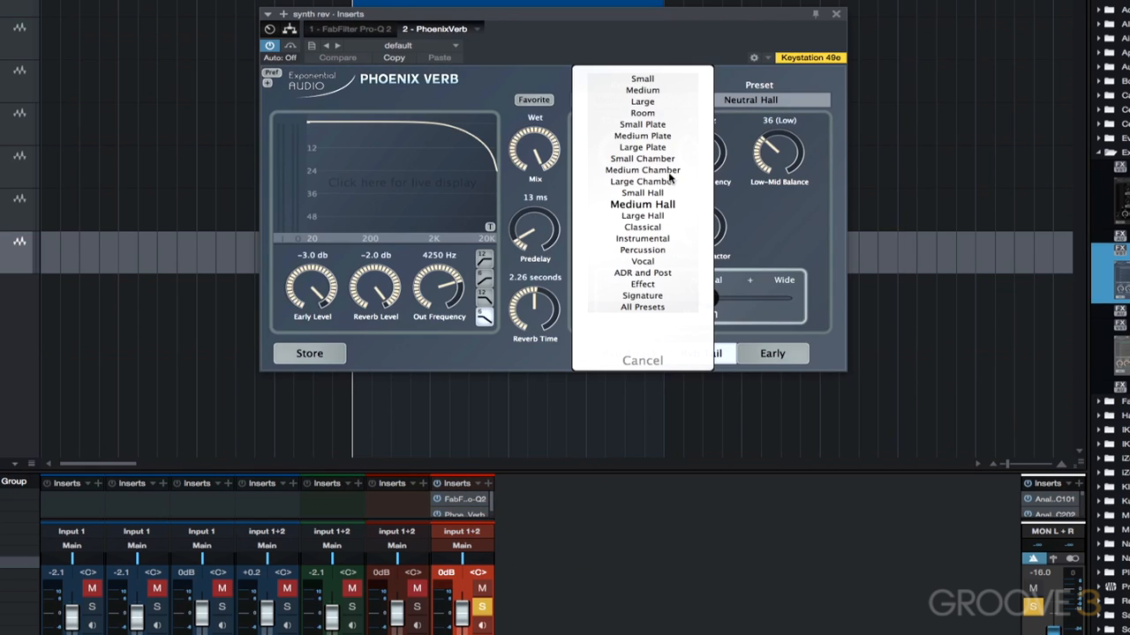
left_click(642, 216)
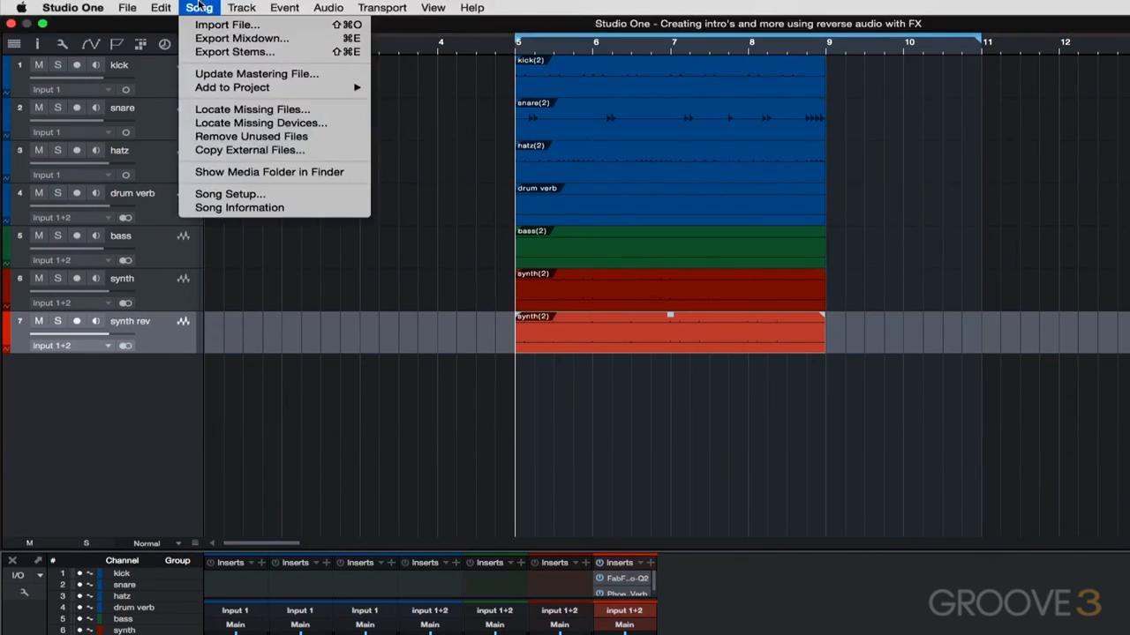
Step: Export only the synth rev stem with Import to Track, bouncing it to a new track
left_click(240, 49)
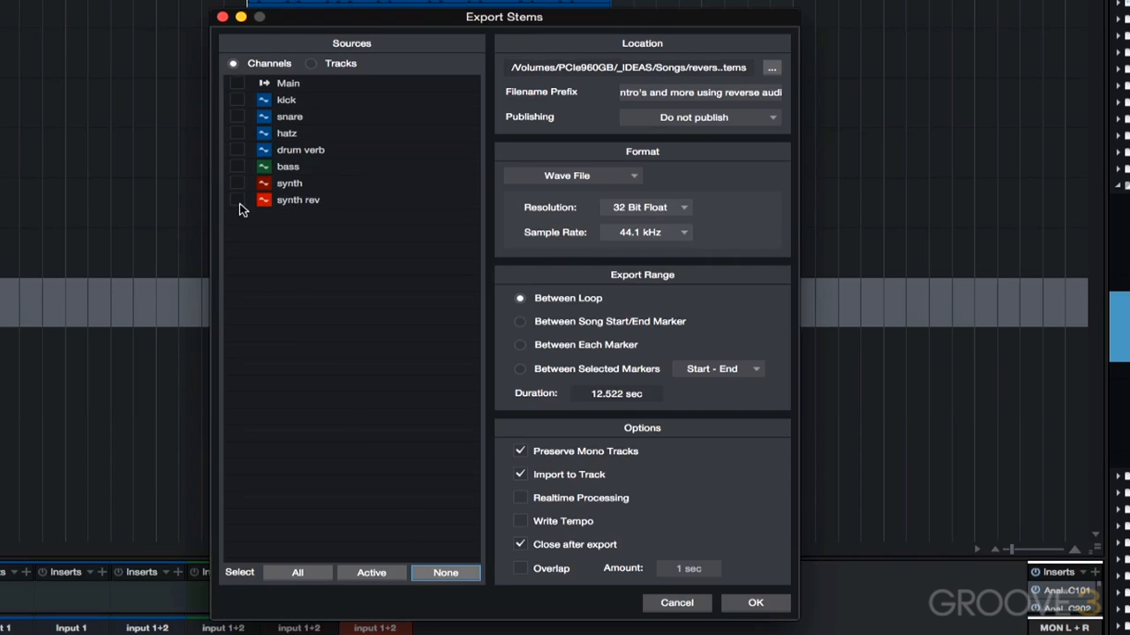
left_click(237, 200)
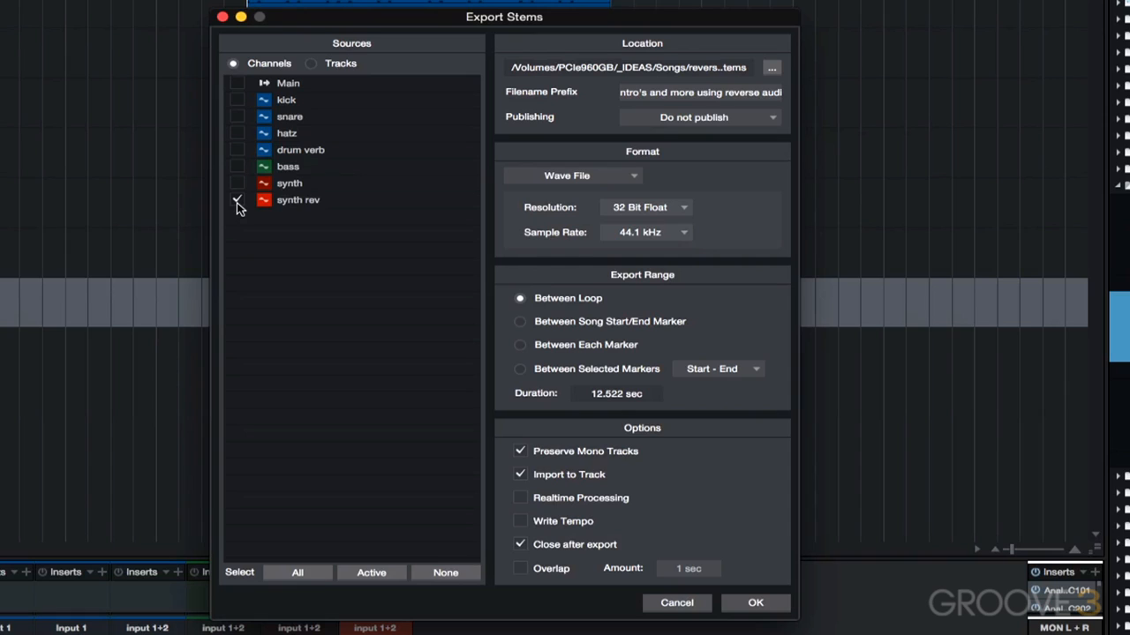
left_click(237, 199)
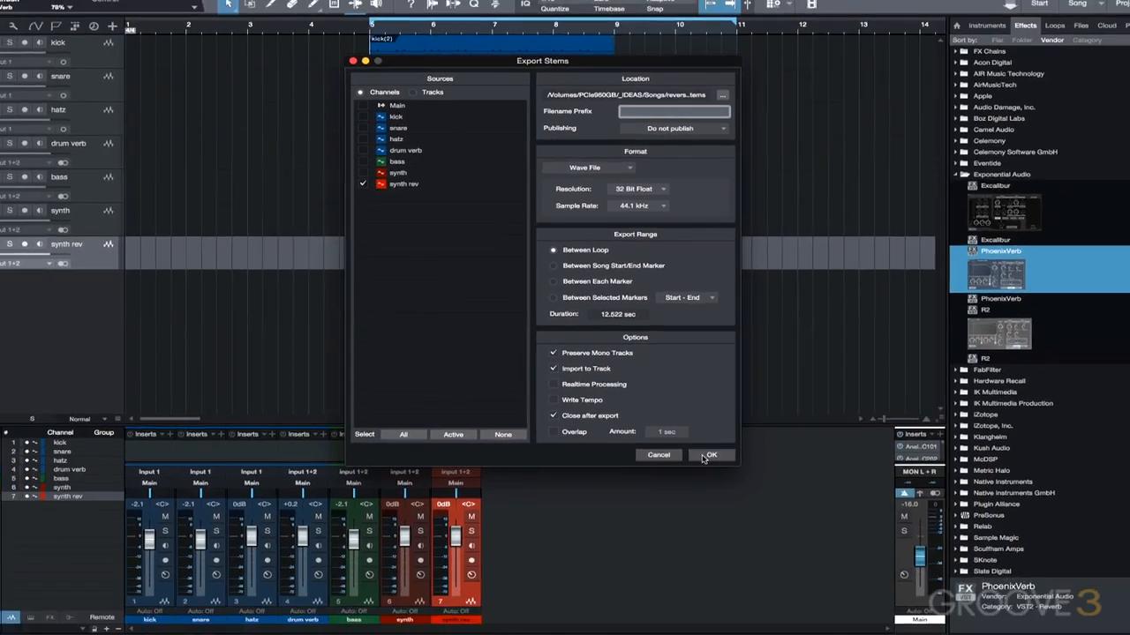
left_click(713, 456)
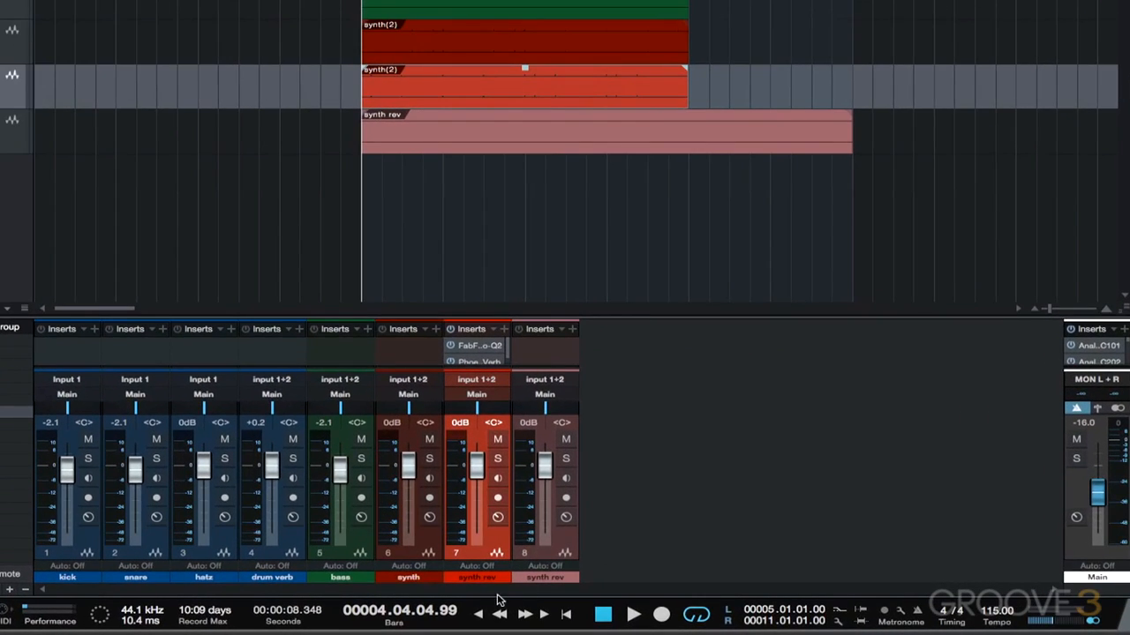
Step: Rename the original channel 'synth intro', reverse the bounced event, and move it to end at bar 5
double_click(477, 575)
type("intro")
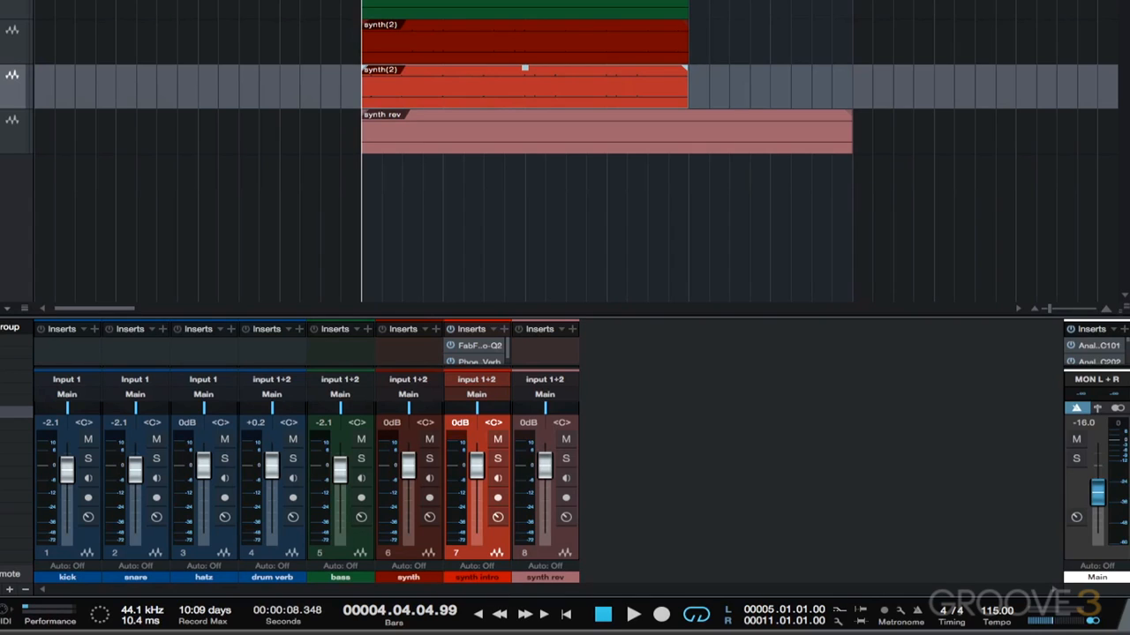
mouse_move(374, 85)
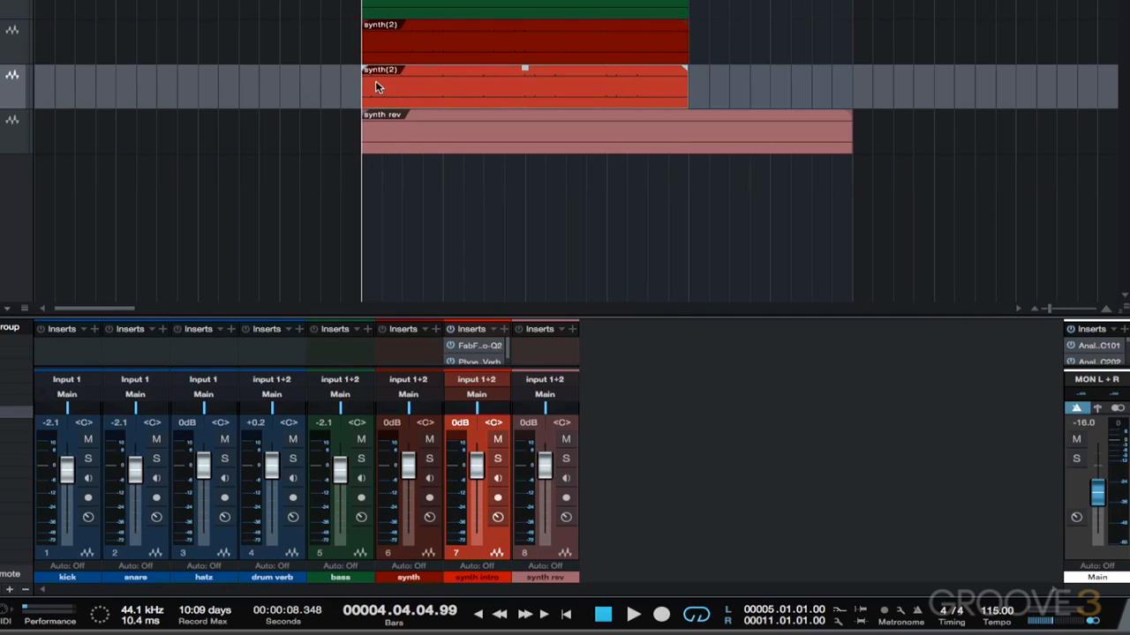
right_click(378, 87)
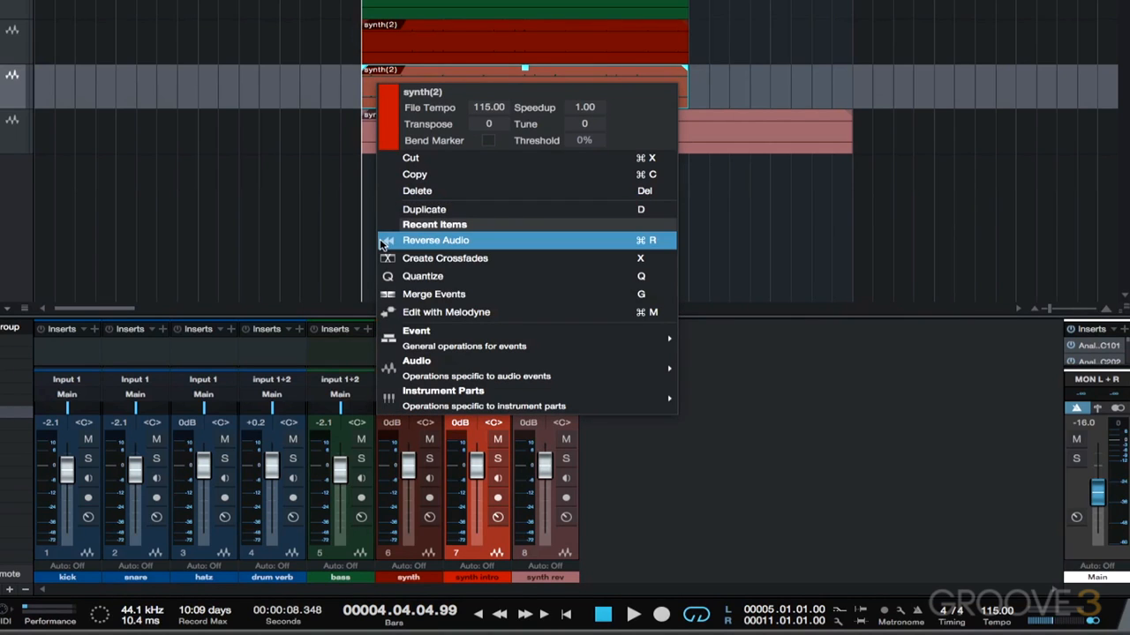
left_click(434, 240)
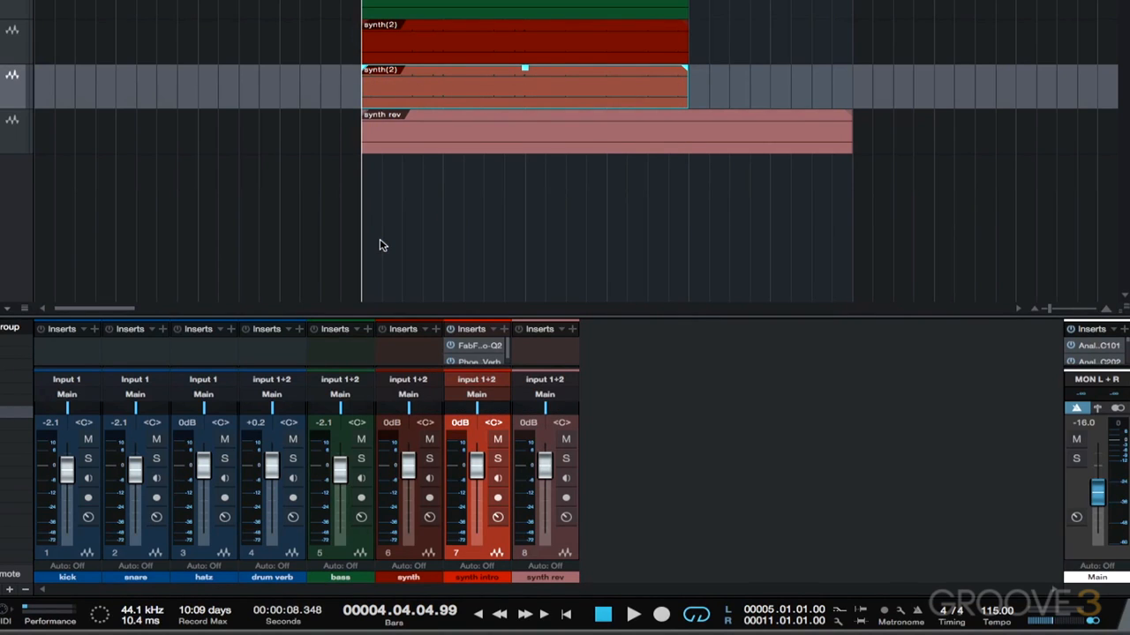
mouse_move(452, 363)
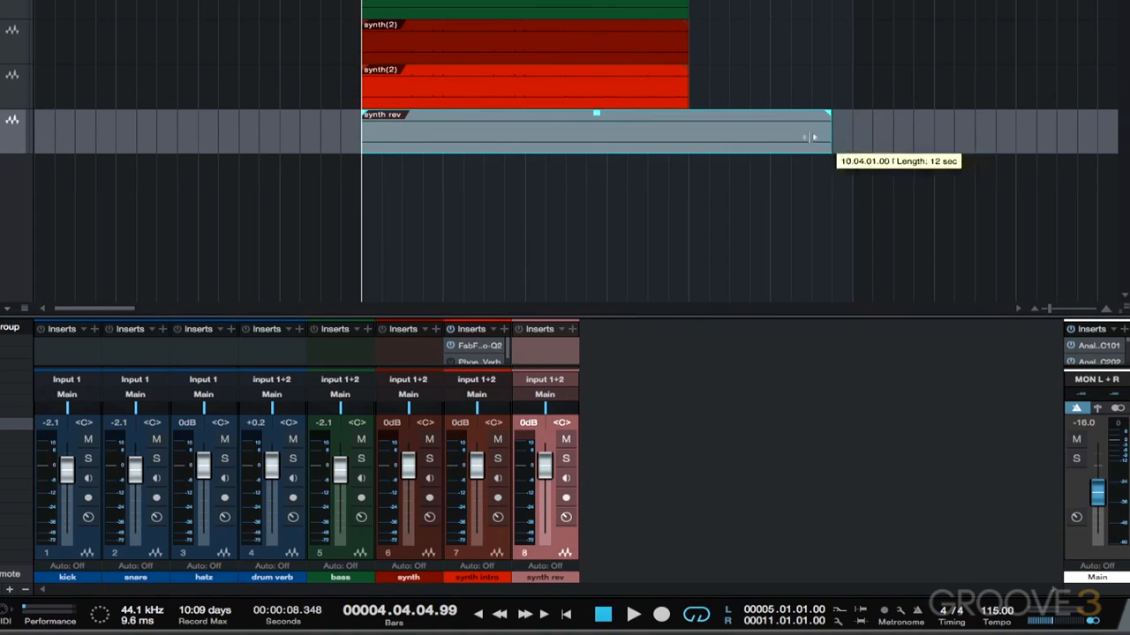
left_click_drag(820, 138, 768, 137)
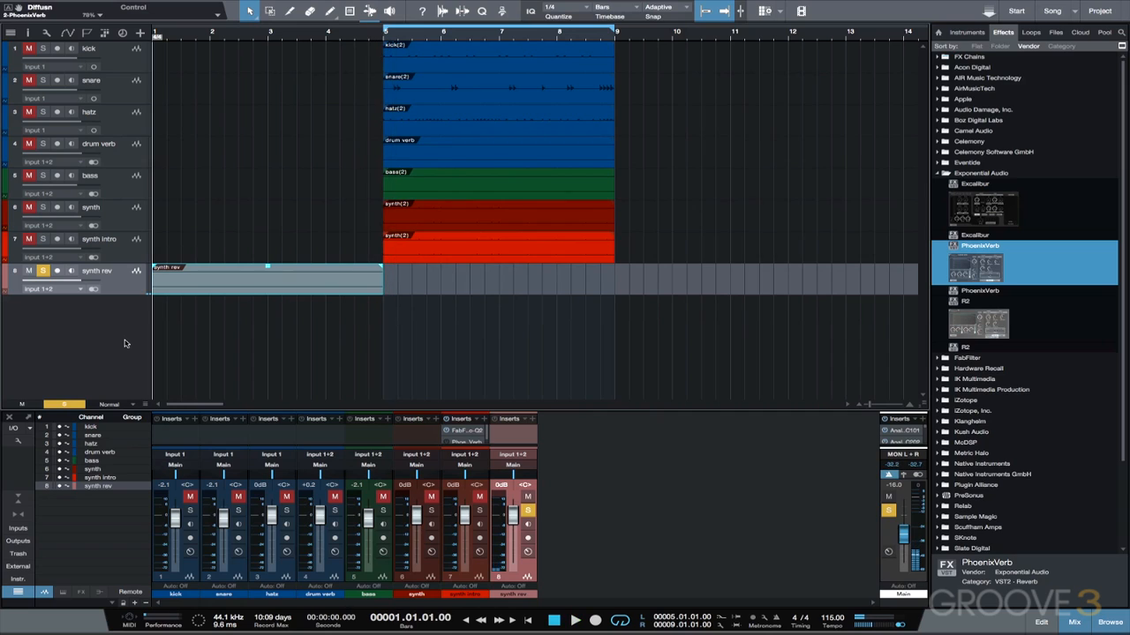
Step: Lower the synth intro channel fader in the console to balance its level
left_click(42, 272)
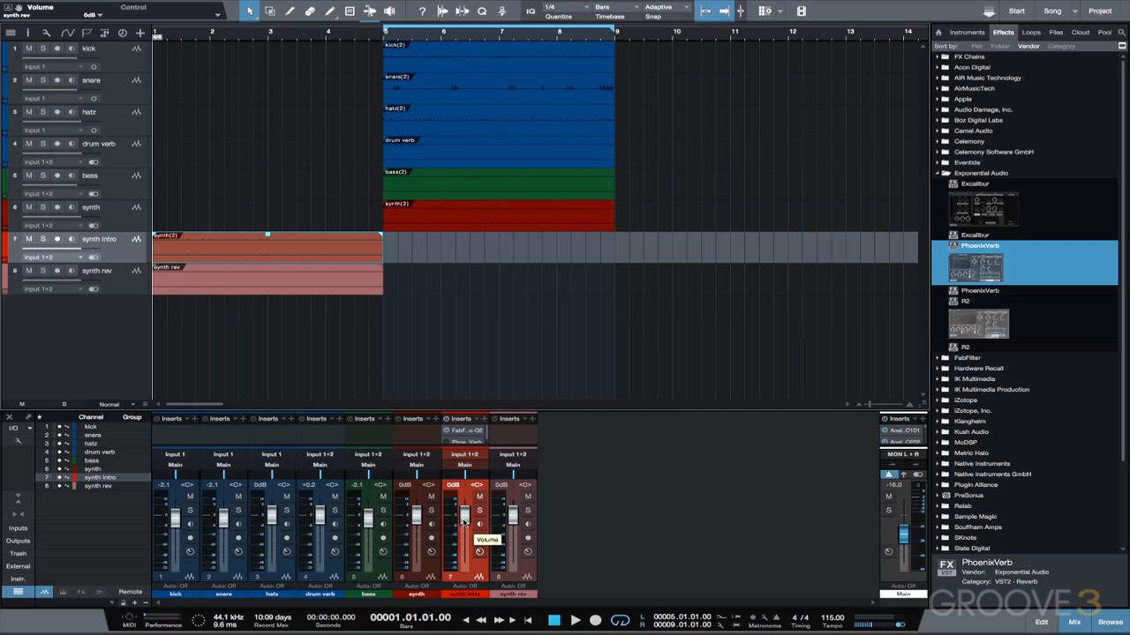
left_click_drag(462, 512, 463, 521)
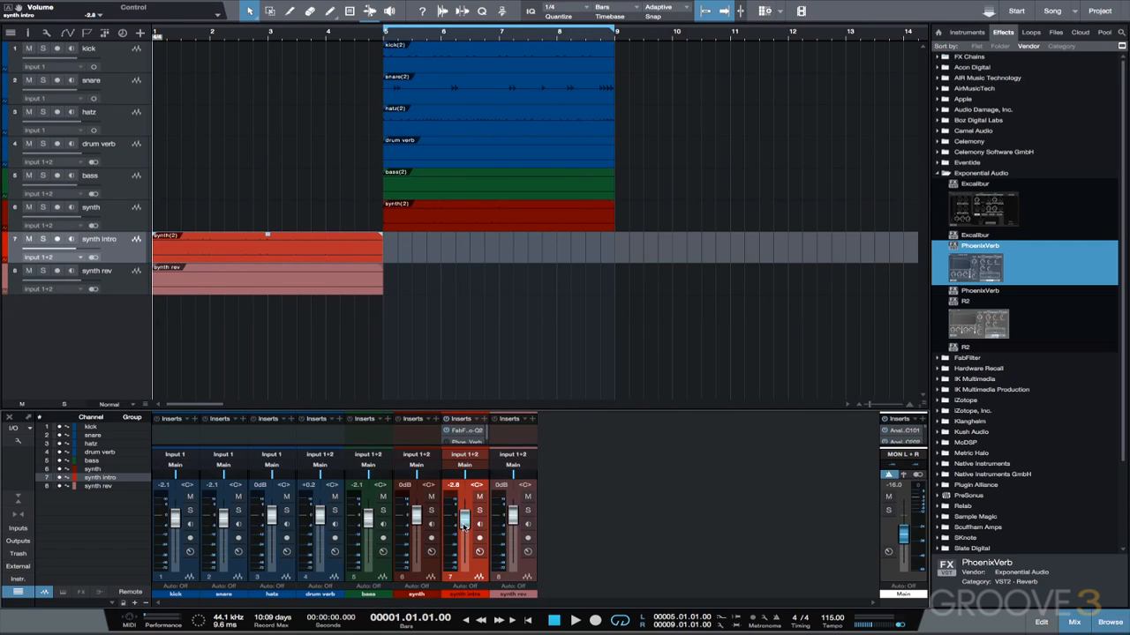
left_click_drag(462, 512, 462, 533)
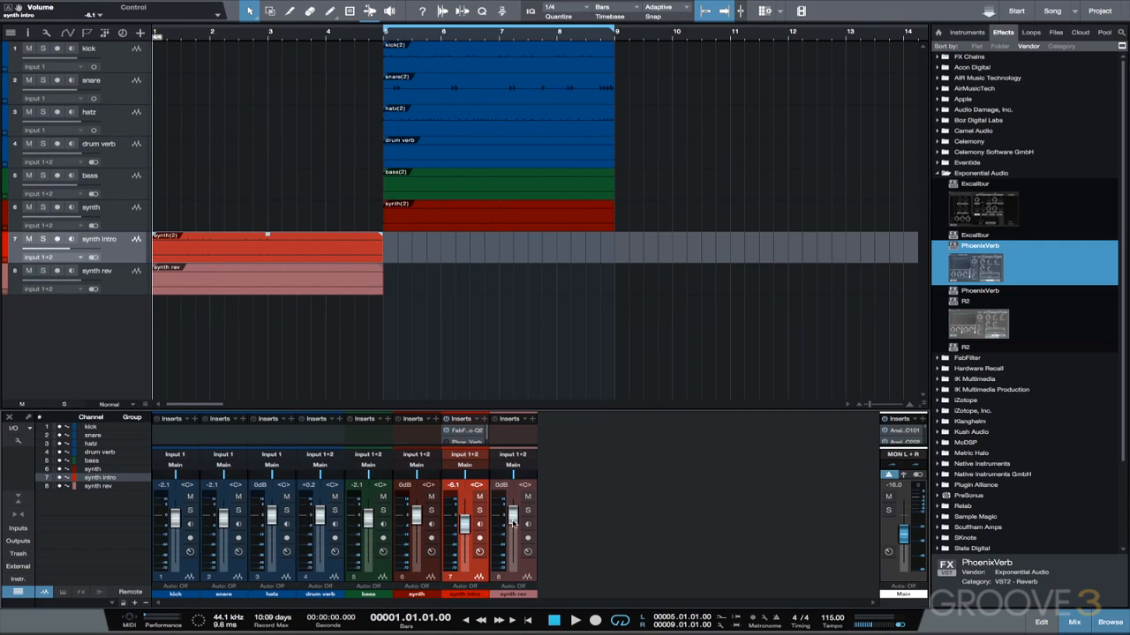
left_click_drag(511, 515, 512, 529)
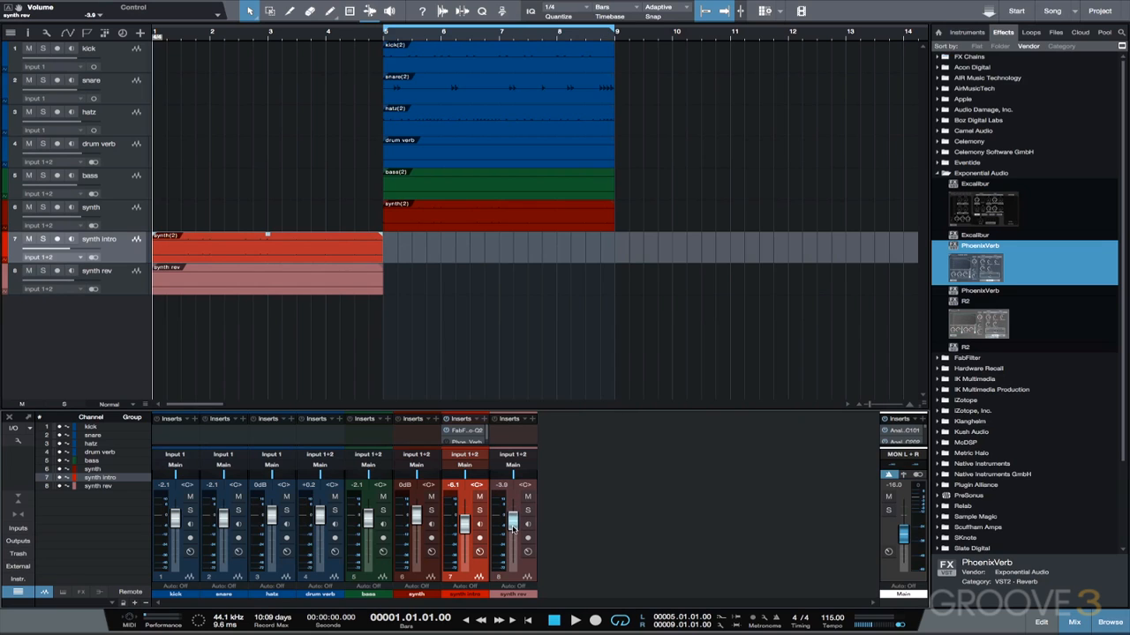
left_click(567, 619)
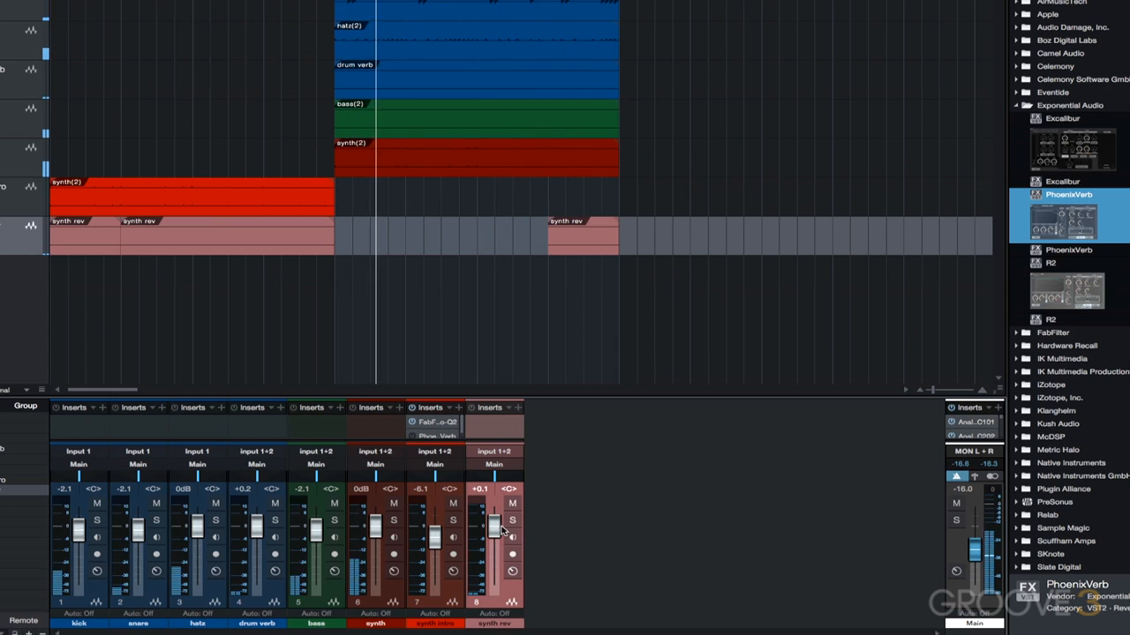
Step: Bring the synth rev fader down to roughly -10.9 dB so the swells sit under the mix
left_click_drag(494, 529, 494, 518)
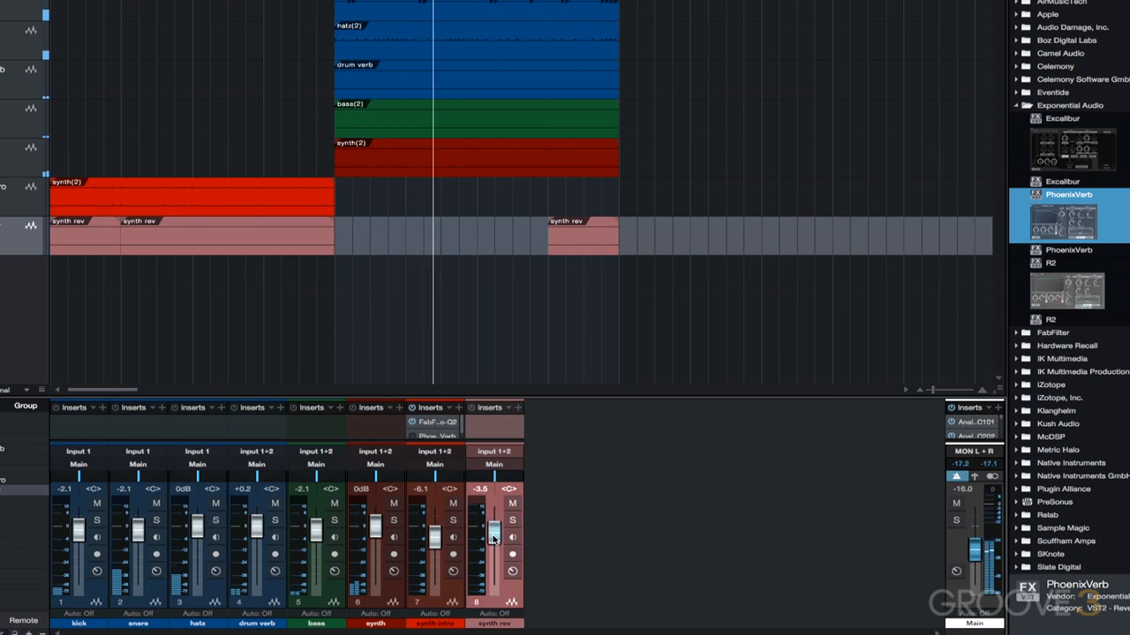
left_click_drag(494, 529, 494, 543)
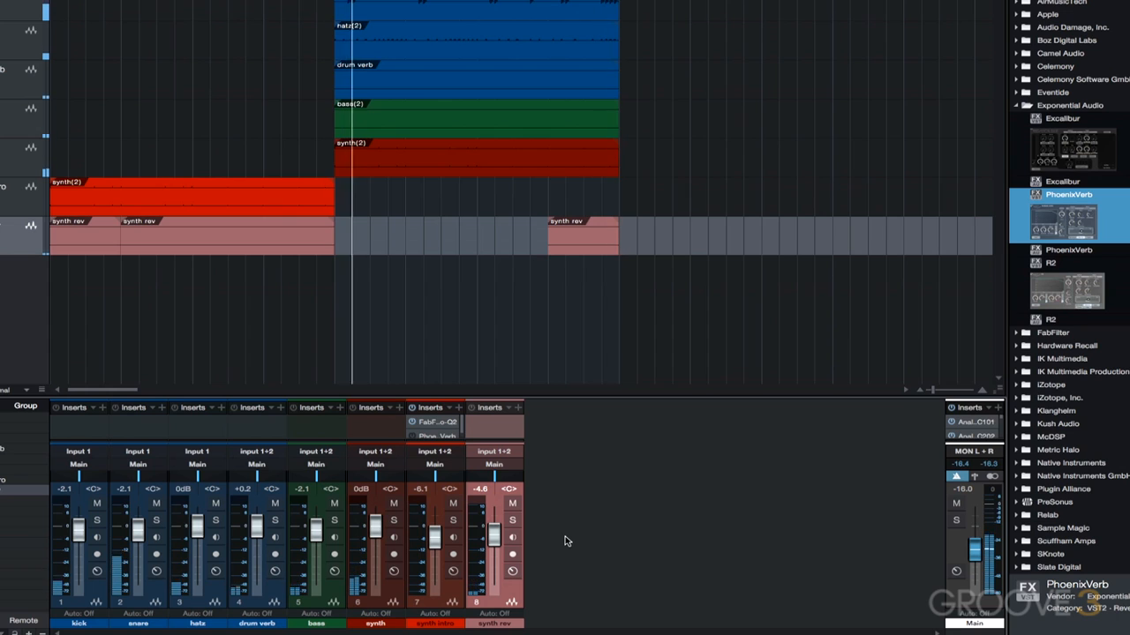
left_click_drag(494, 533, 495, 551)
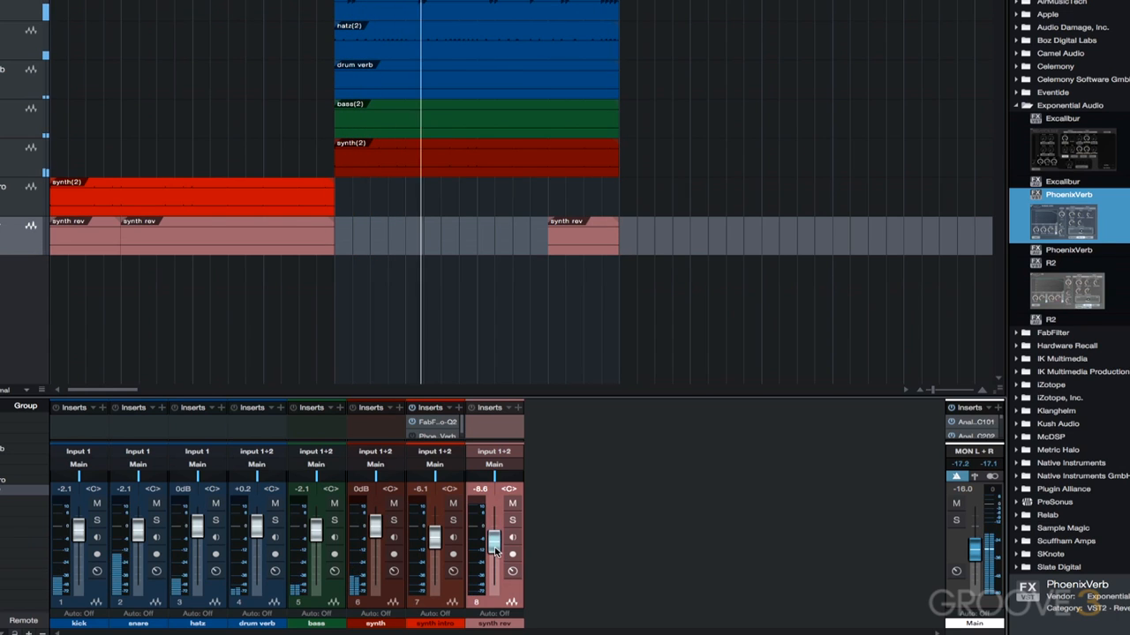
left_click_drag(495, 538, 494, 548)
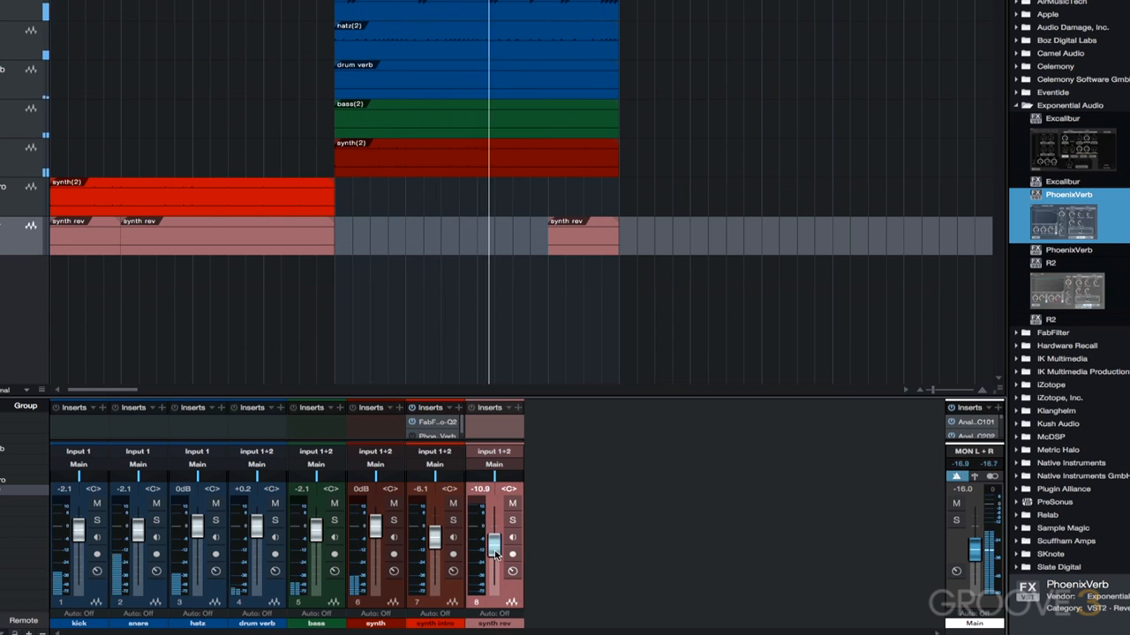